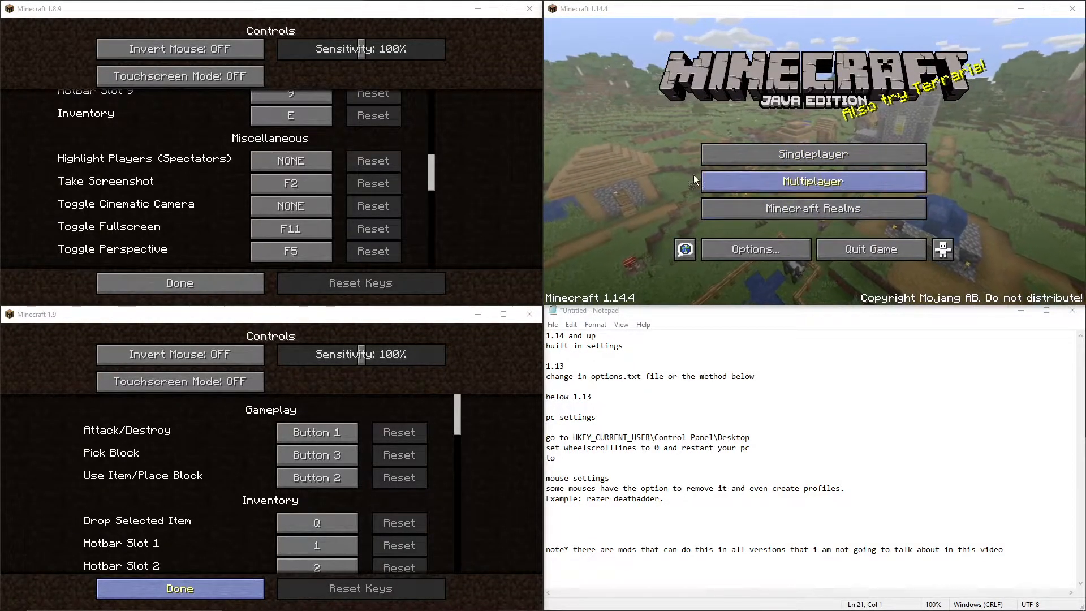
mouse_move(699, 132)
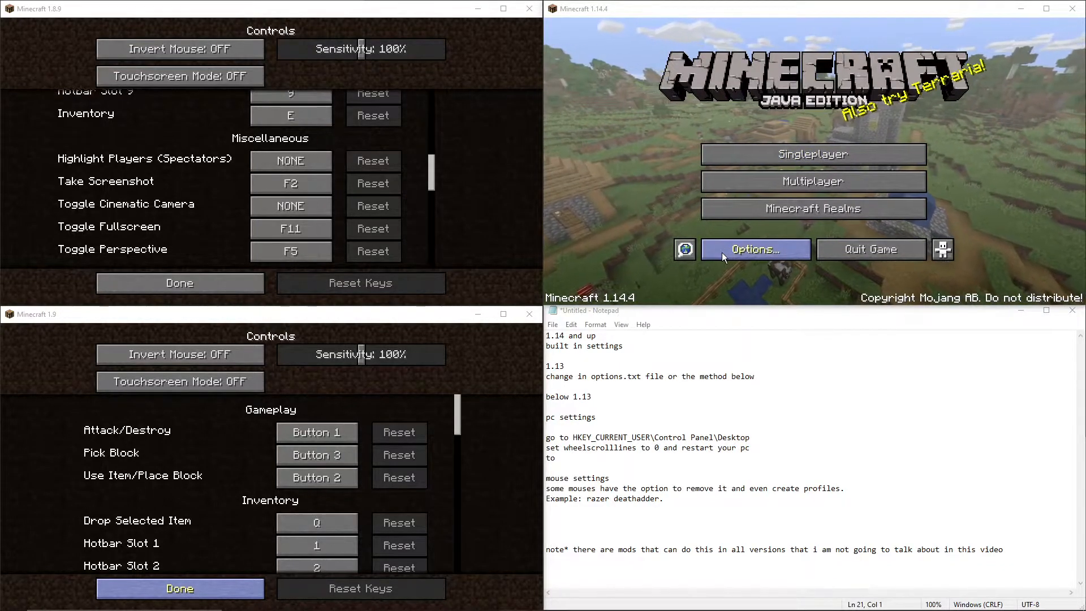
- Reach Minecraft 1.14.4's Mouse Settings, where scroll sensitivity reads 0.01
left_click(754, 249)
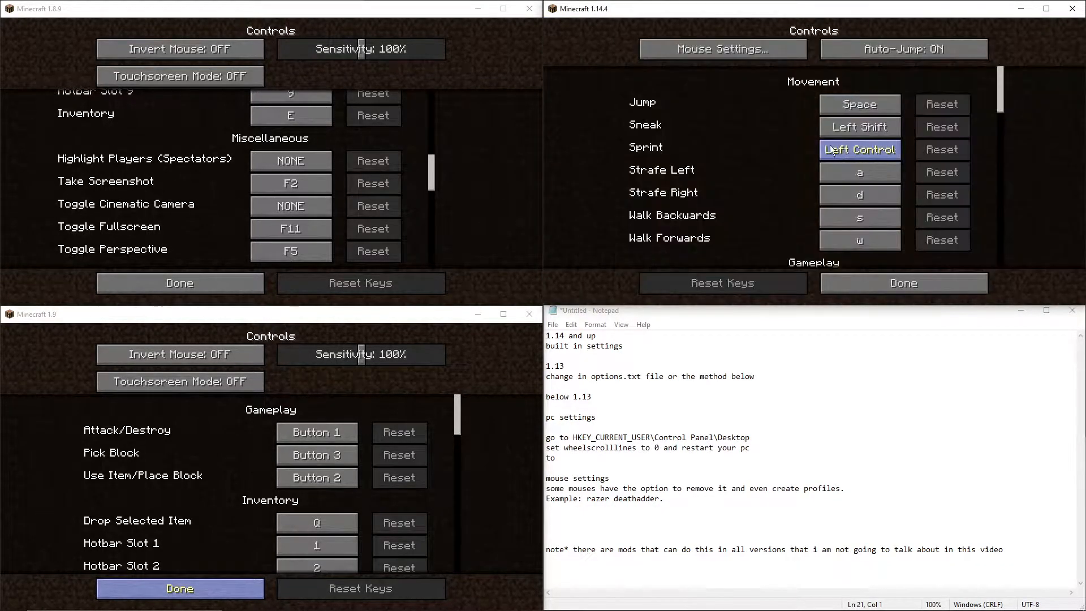
left_click(723, 49)
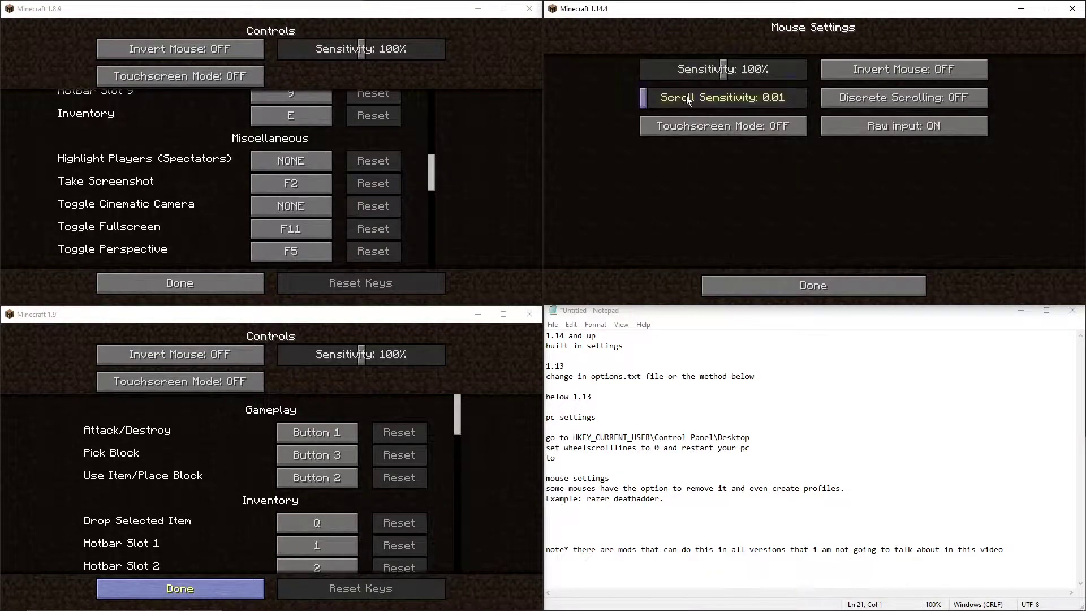
mouse_move(593, 107)
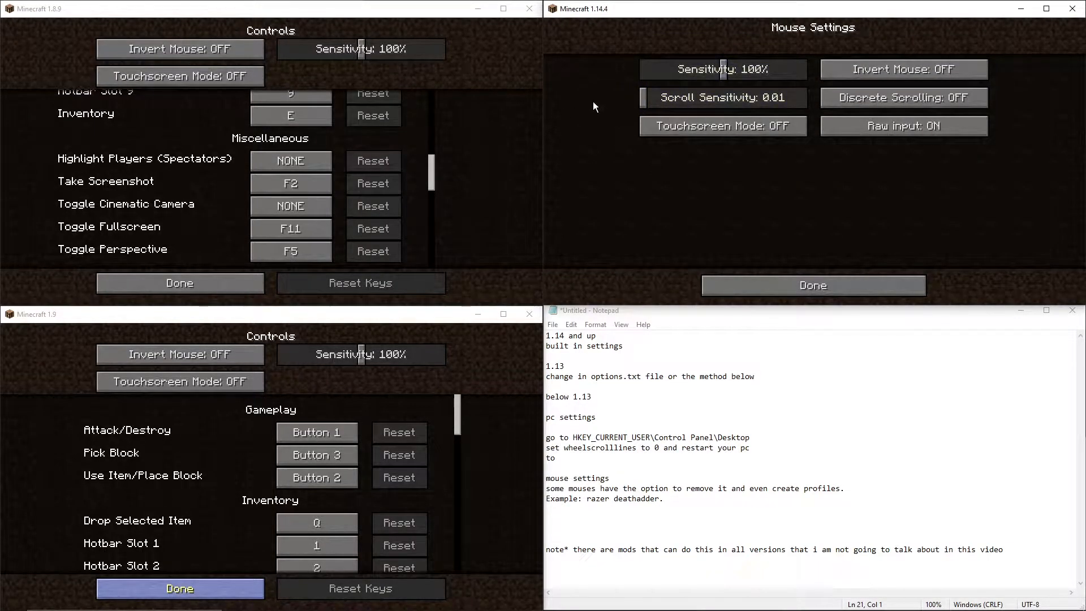
mouse_move(678, 106)
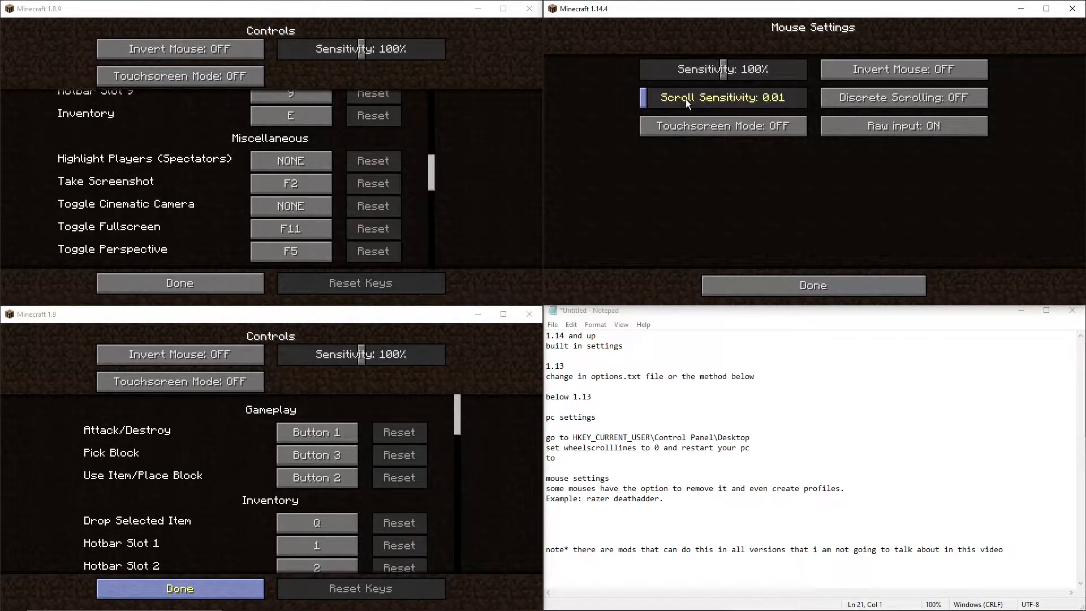
- Leave Controls, reach the instance folder via the resource pack folder, and open options.txt in Notepad
left_click(813, 286)
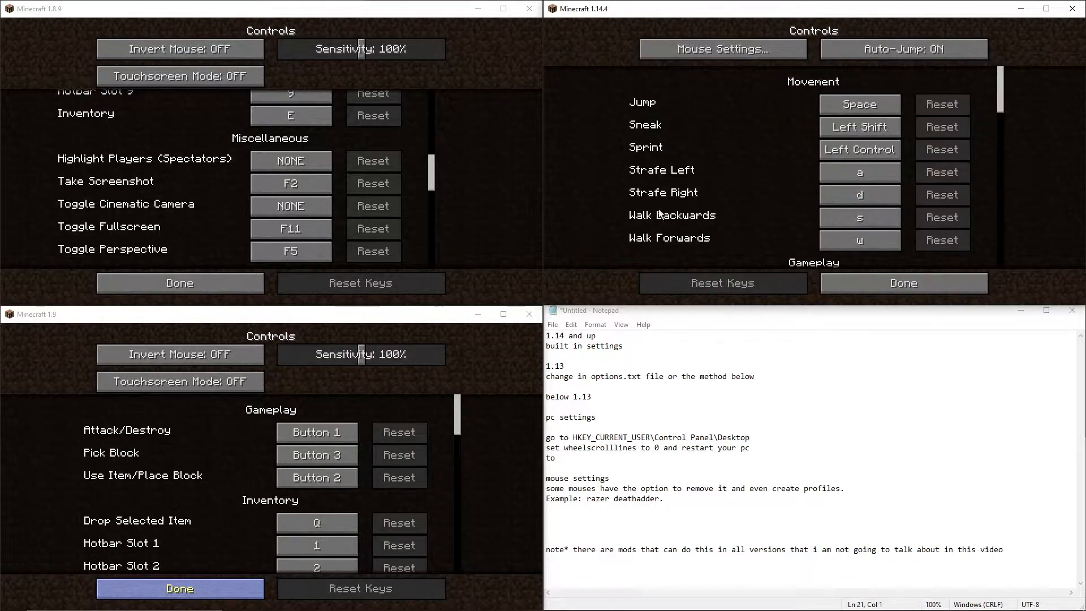
mouse_move(647, 284)
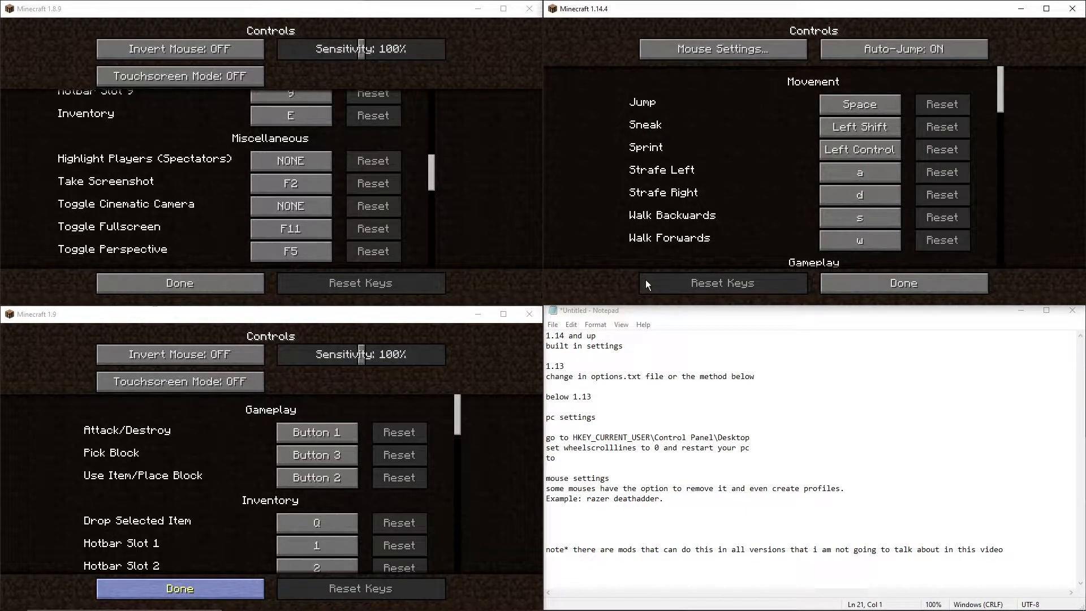
left_click(903, 283)
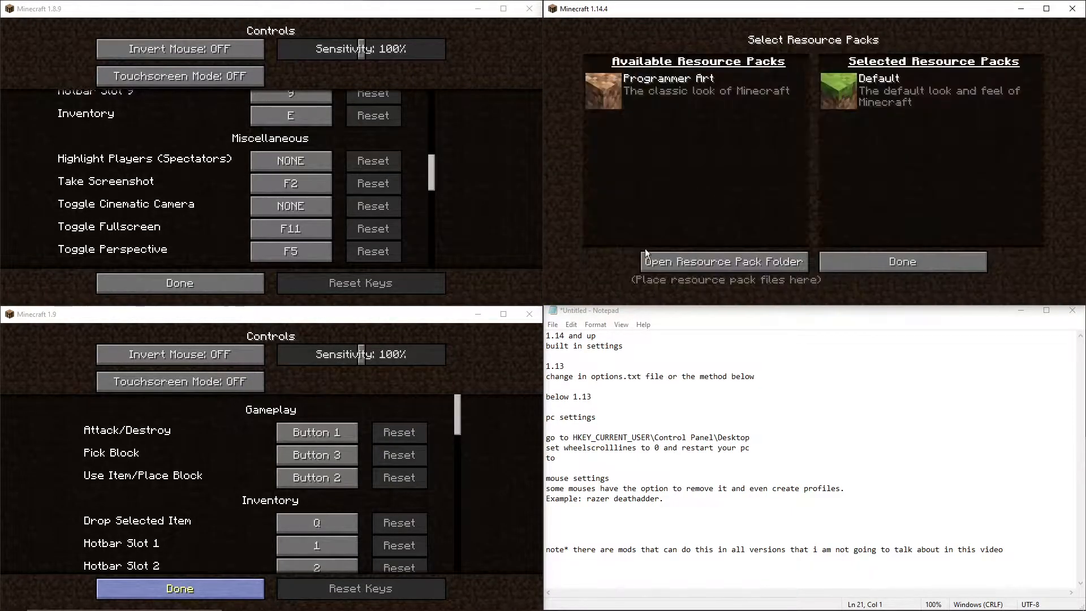
left_click(723, 261)
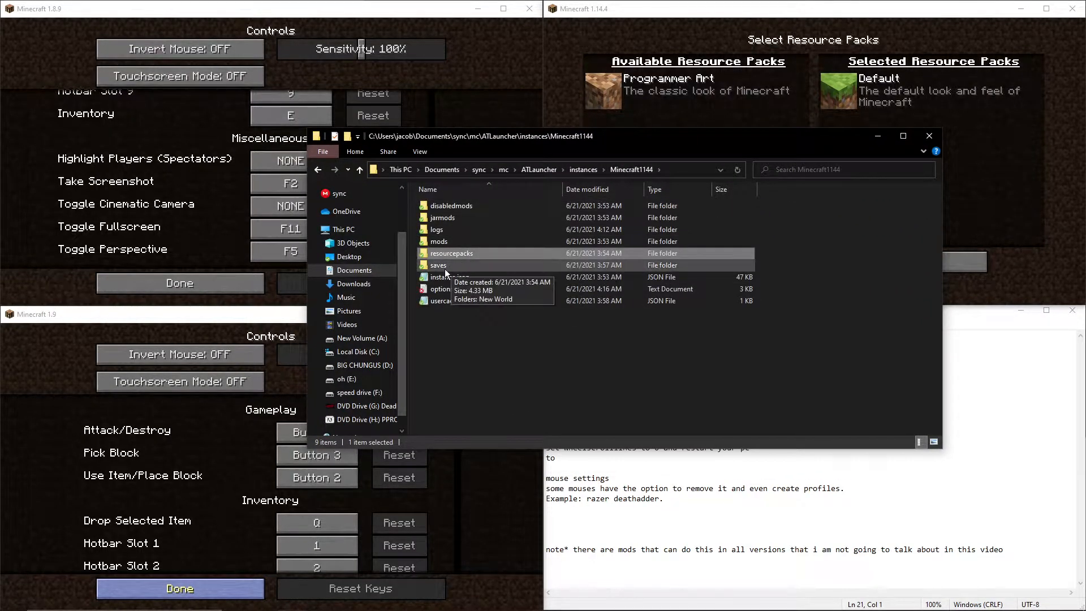
left_click(446, 289)
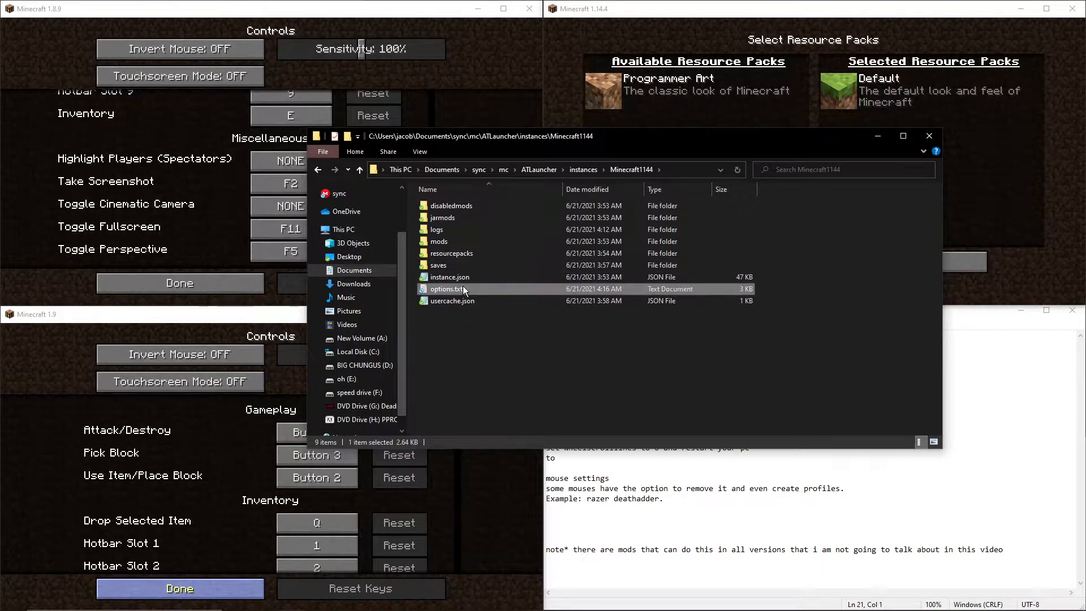
double_click(446, 288)
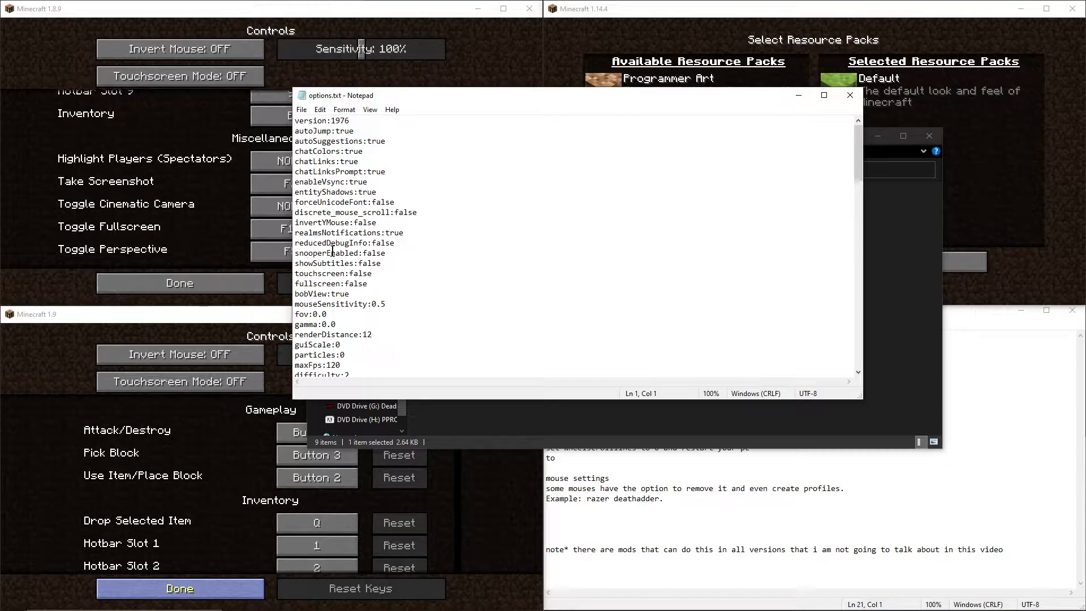
- Restore mouseSensitivity to 0.5 in options.txt
scroll("down", 3)
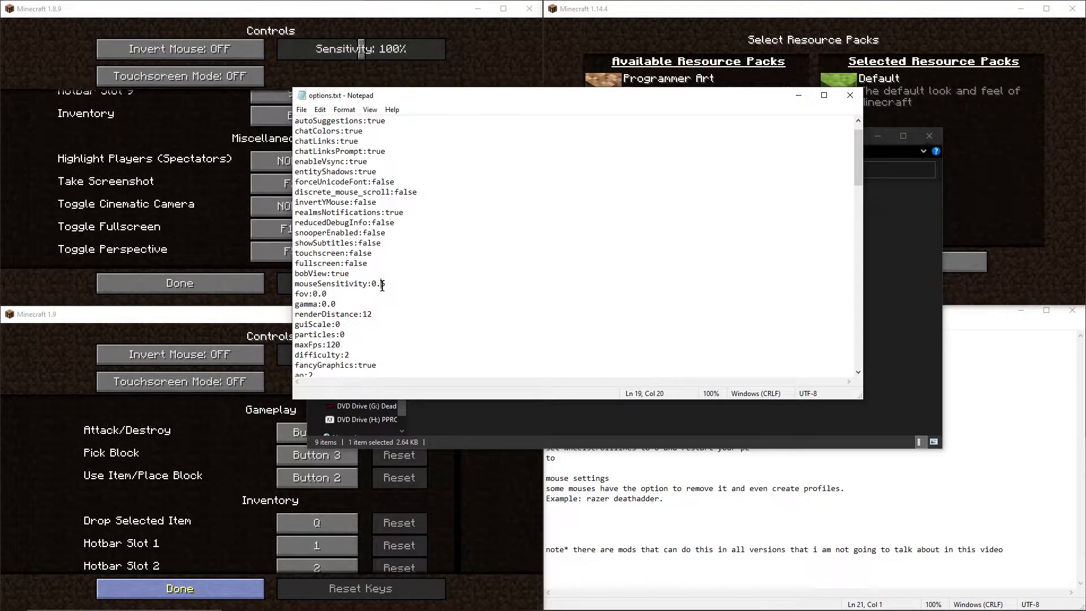
key("Backspace")
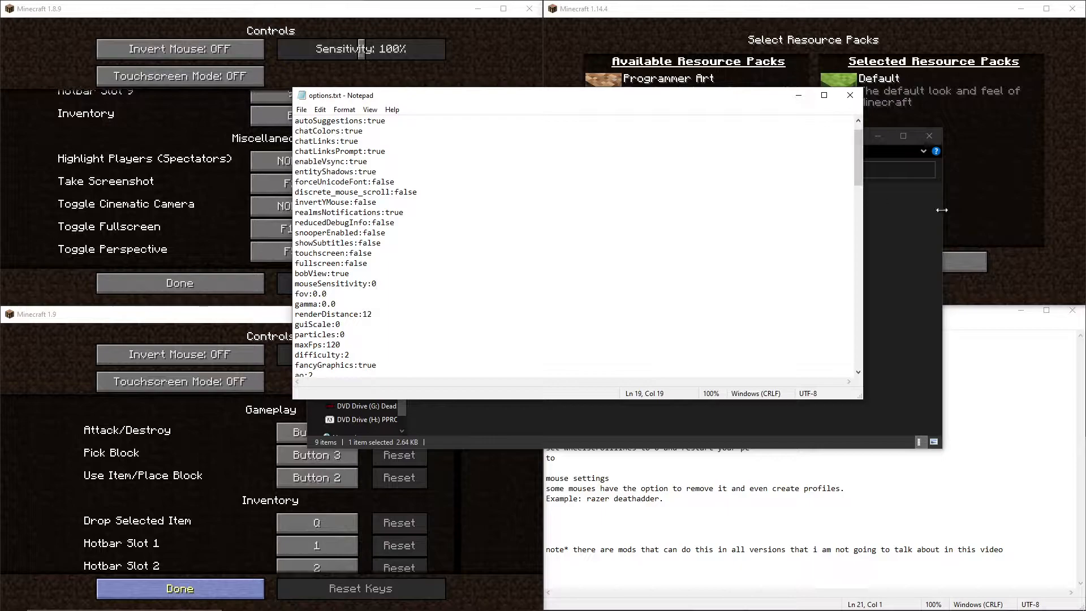
left_click(376, 283)
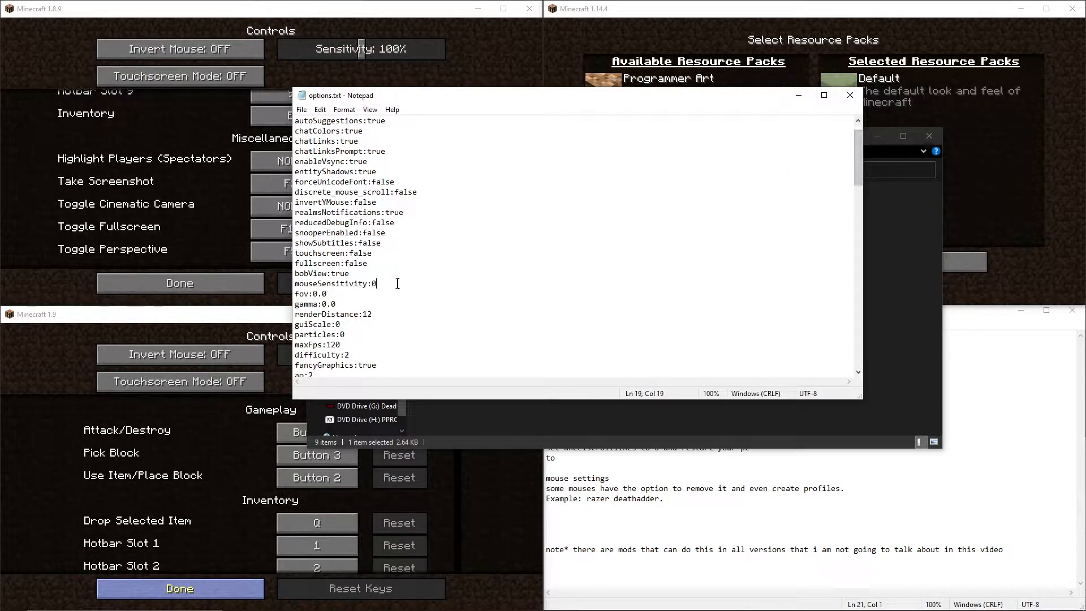
mouse_move(408, 275)
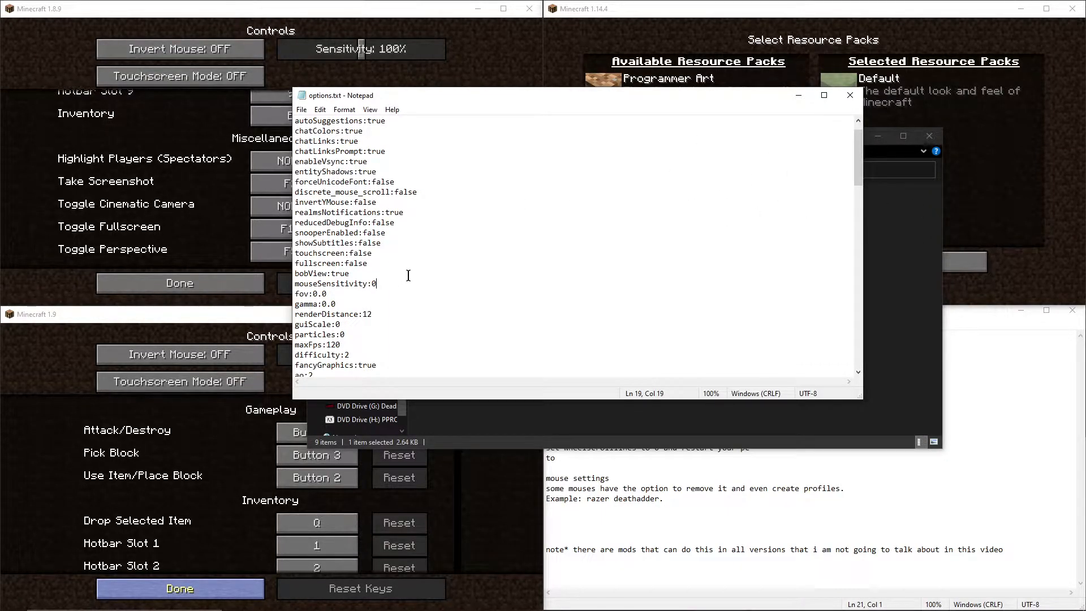
type(".5")
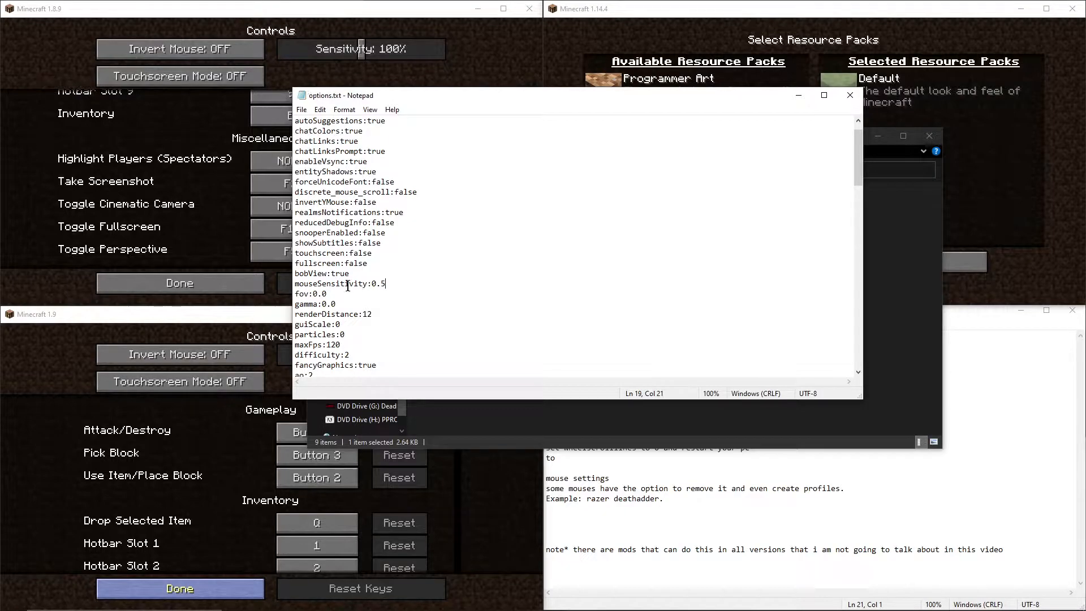
- Change mouseWheelSensitivity from 0.01 to 0 and save options.txt
scroll("down", 3)
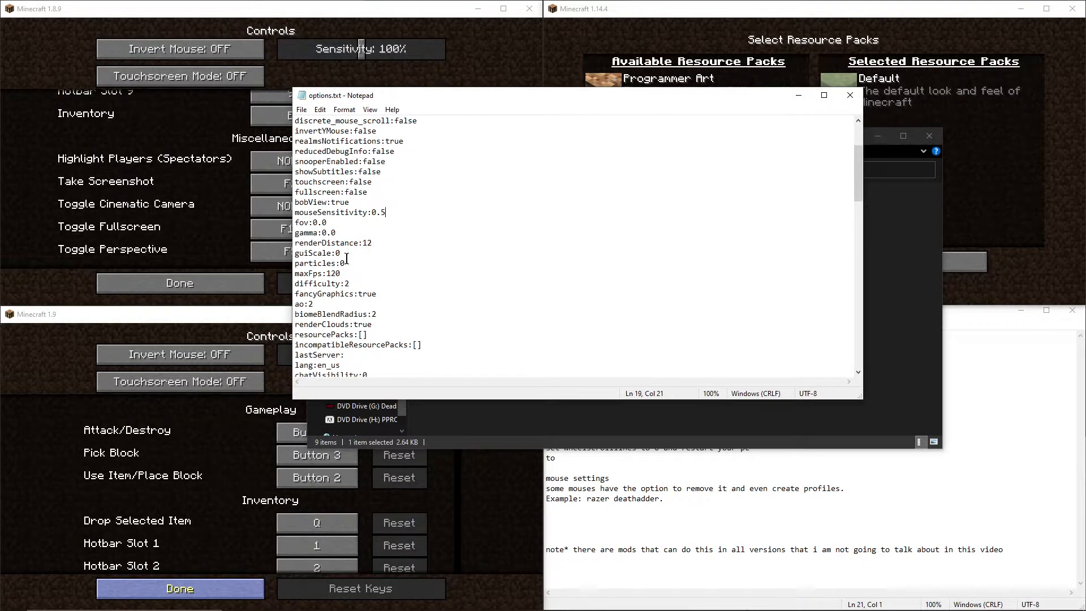
scroll("down", 3)
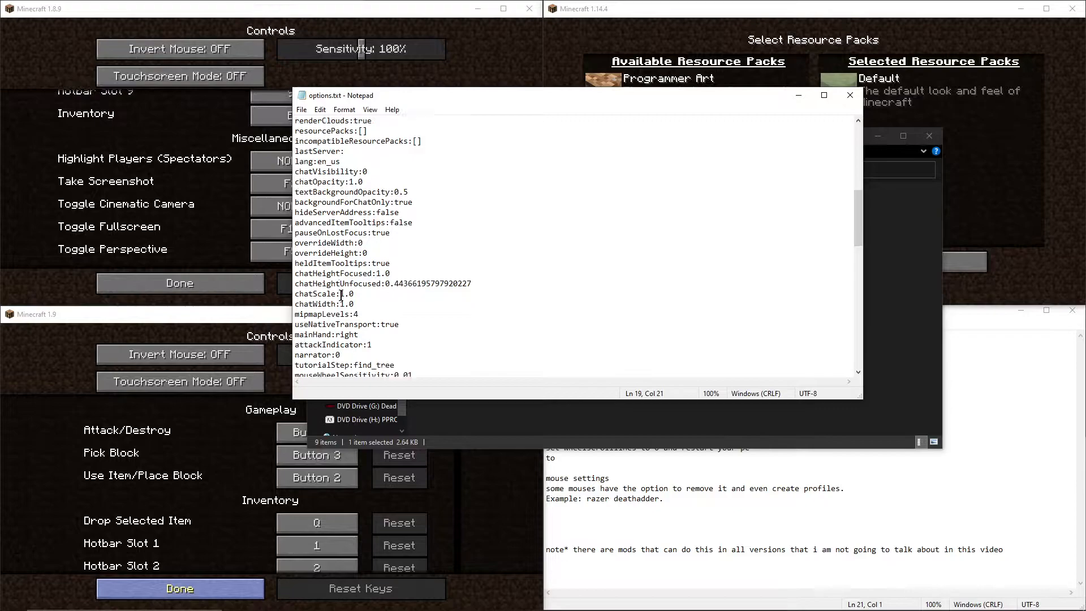
scroll("down", 3)
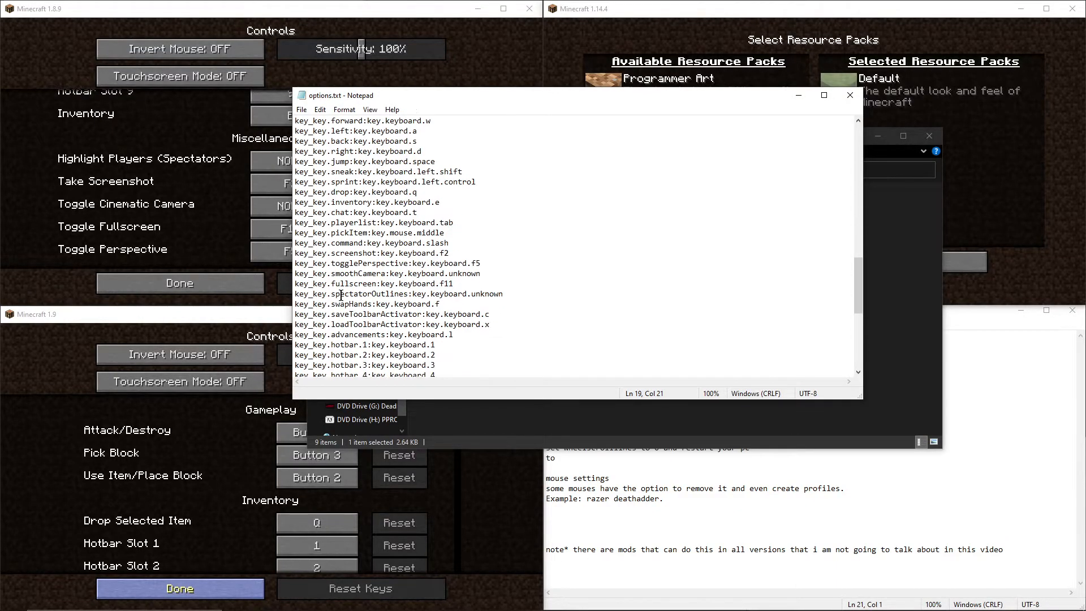
key("Ctrl+f")
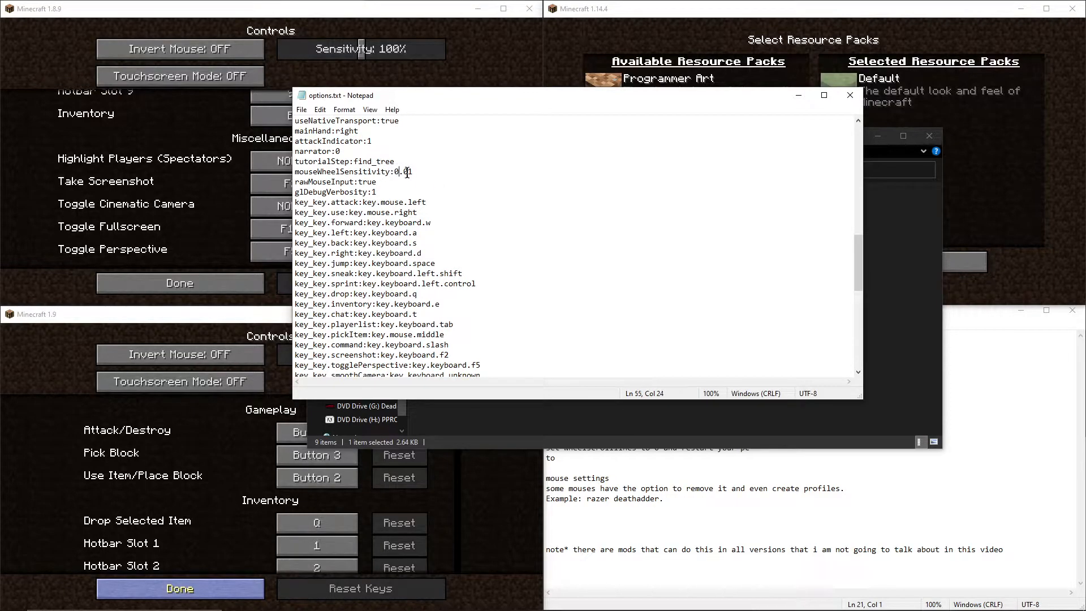
type(".")
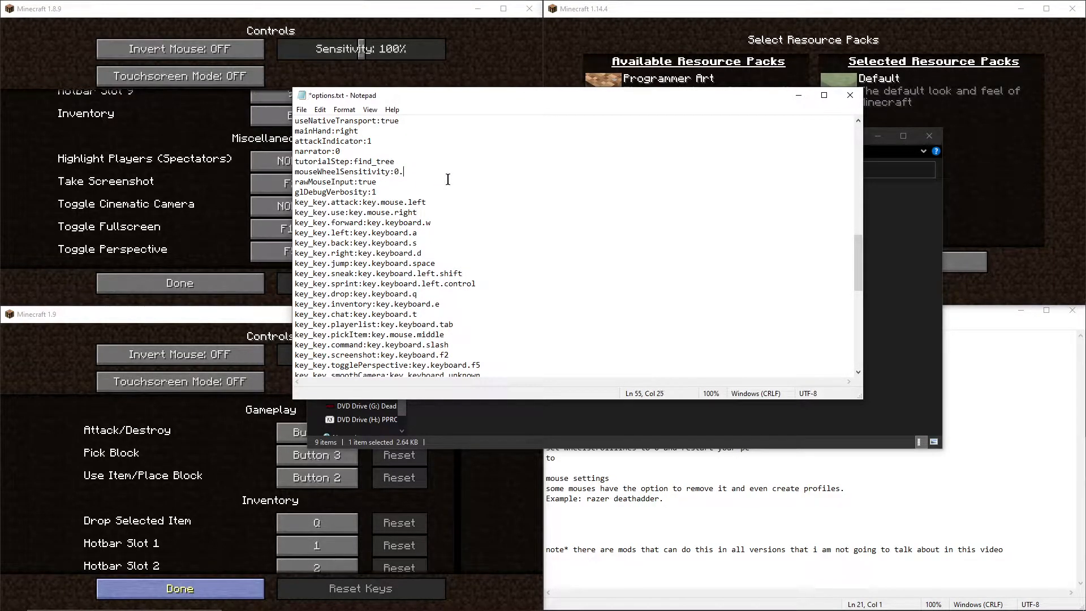
key("Backspace")
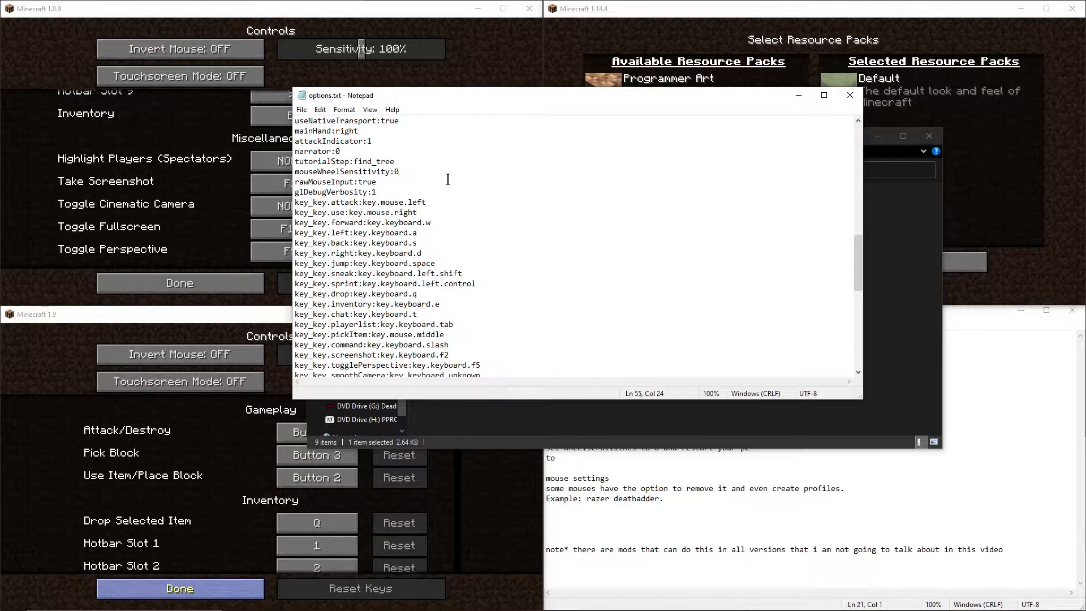
mouse_move(609, 111)
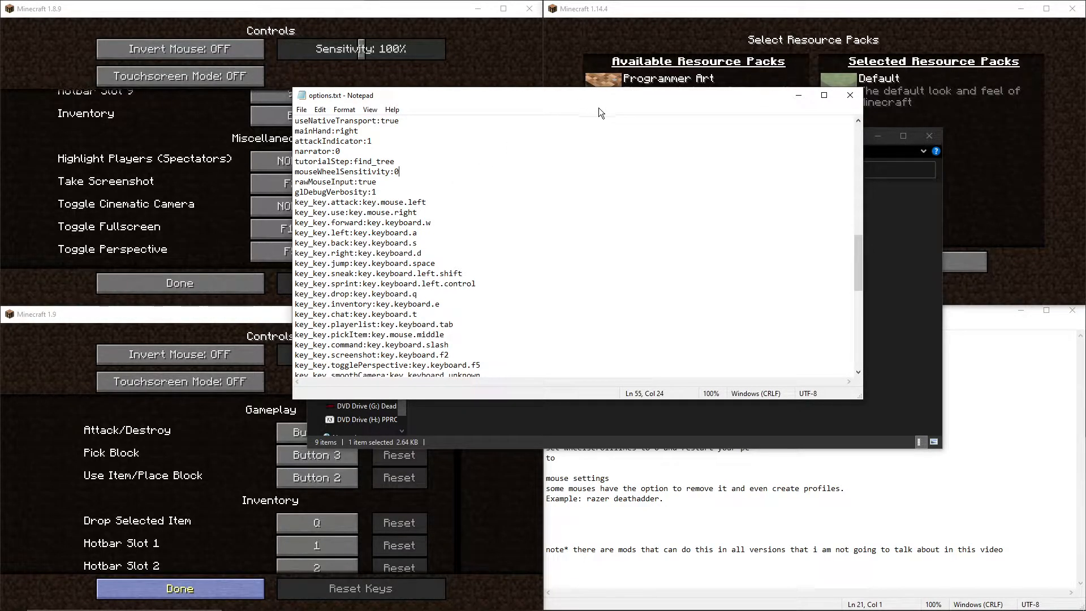
- Close options.txt, review the Controls screens, and bring up Razer Synapse's mouse Customize page
left_click(850, 95)
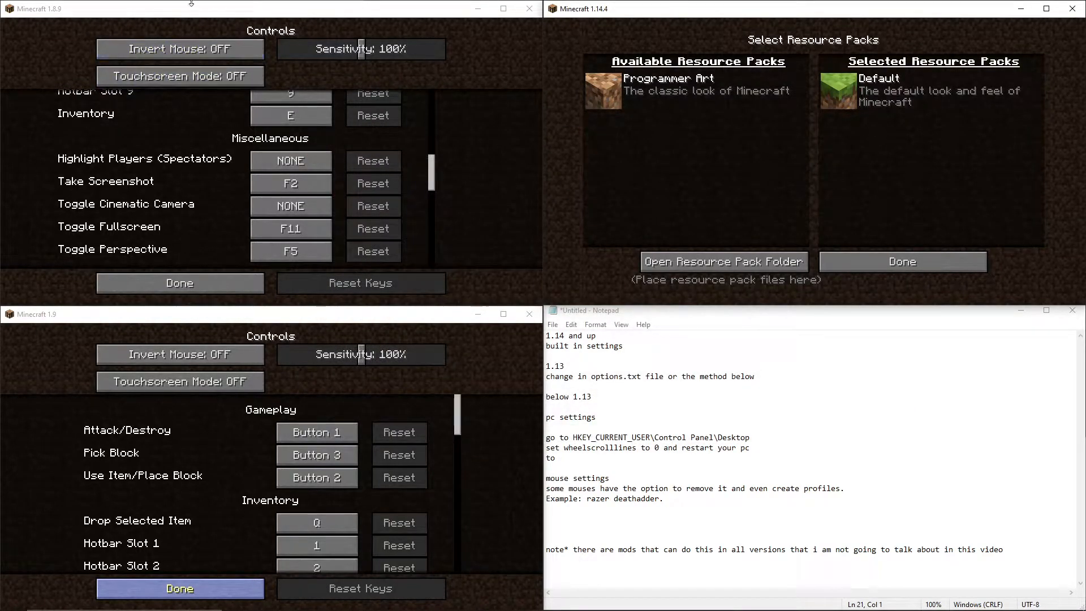
mouse_move(638, 36)
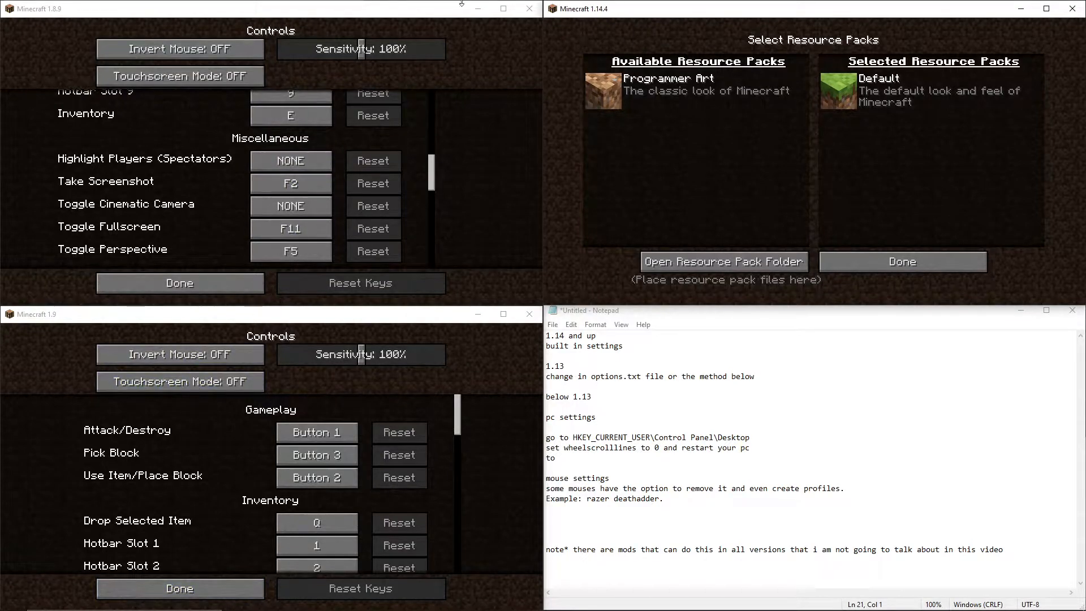
left_click(902, 261)
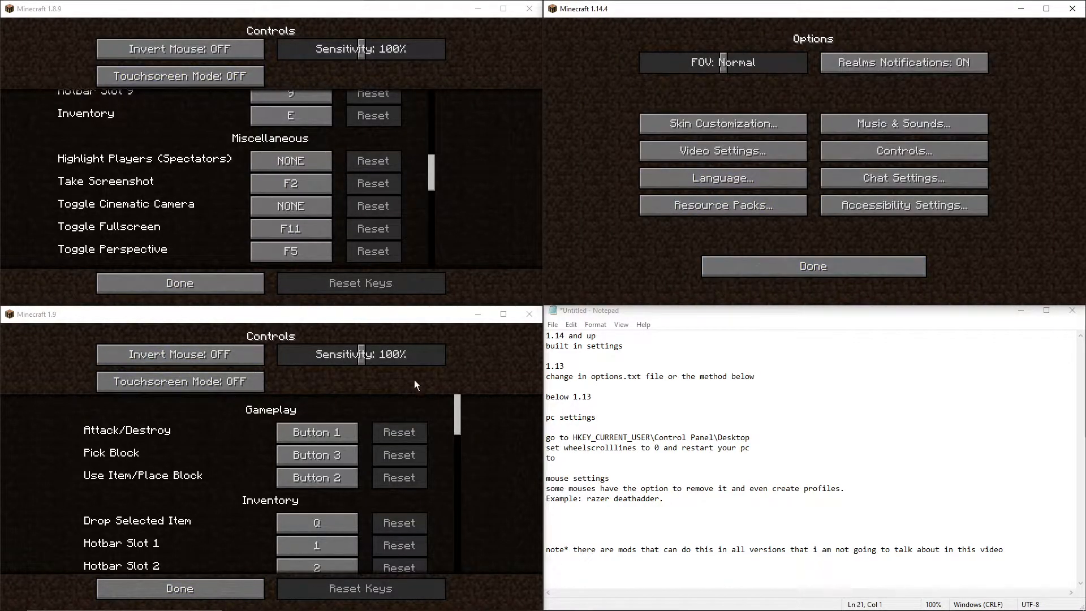
left_click(290, 252)
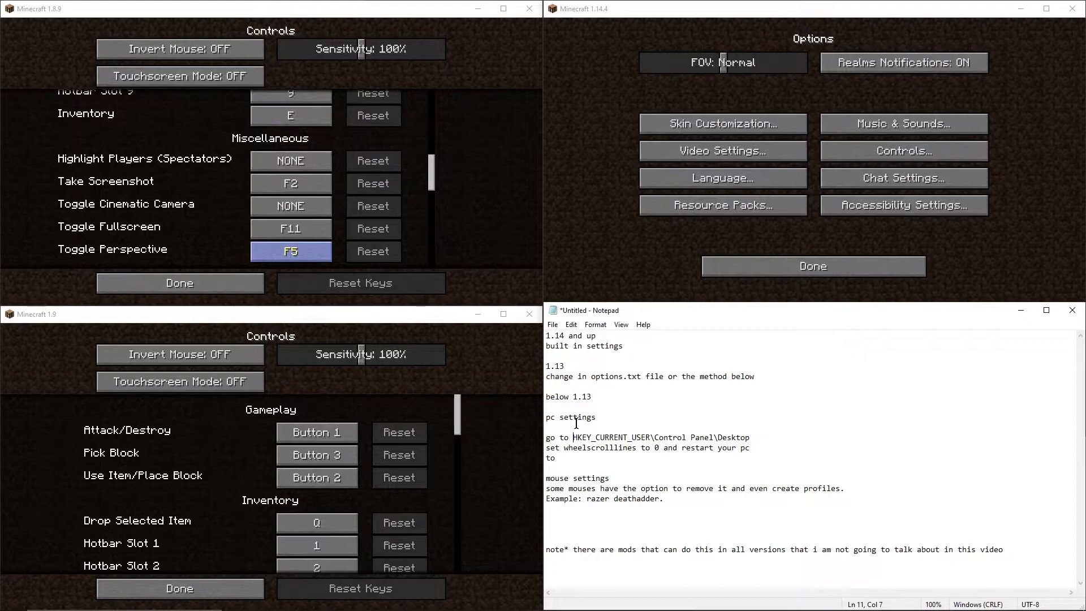
left_click(11, 599)
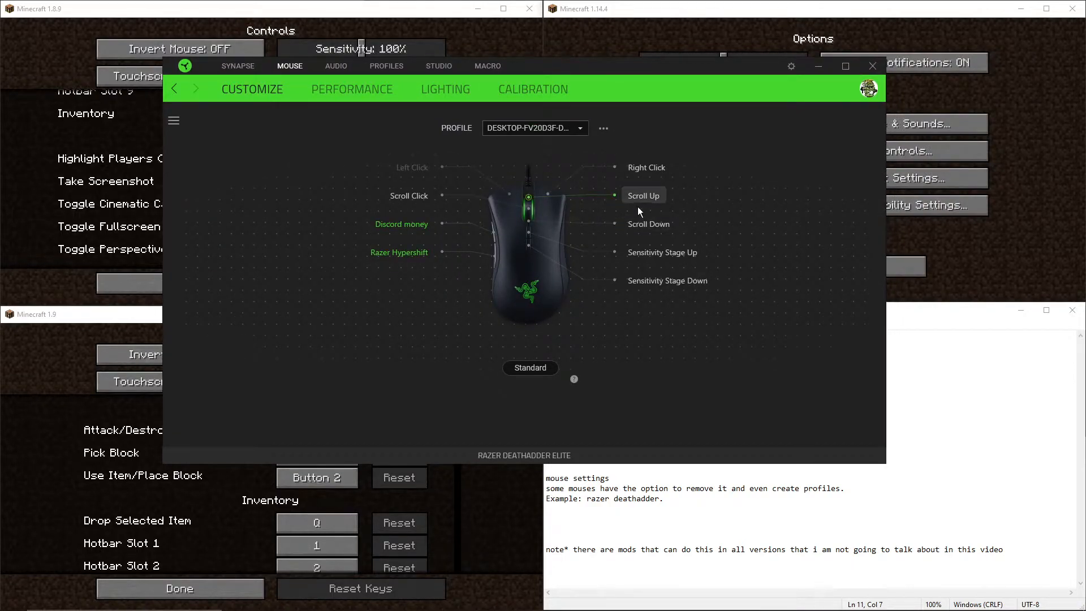
- Set Scroll Up to Disable, return it to Default, and close Razer Synapse
left_click(642, 196)
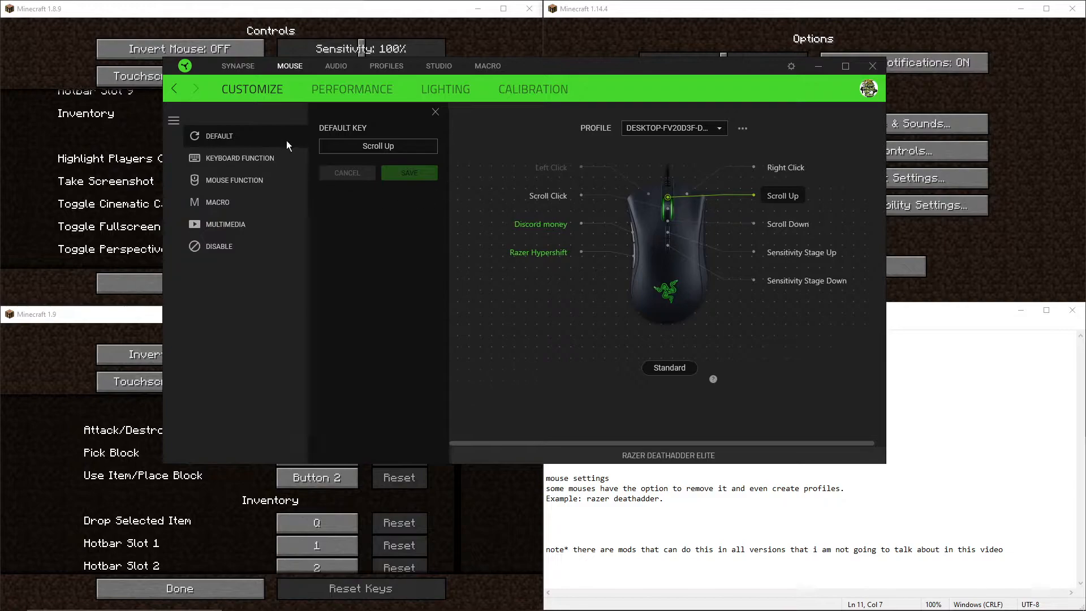
left_click(219, 245)
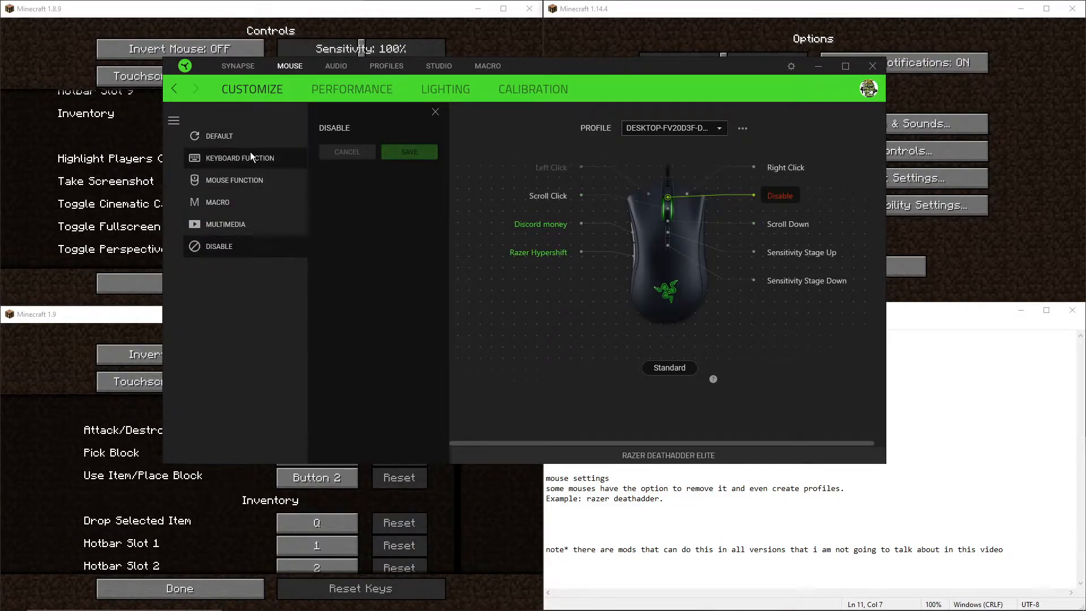
left_click(220, 134)
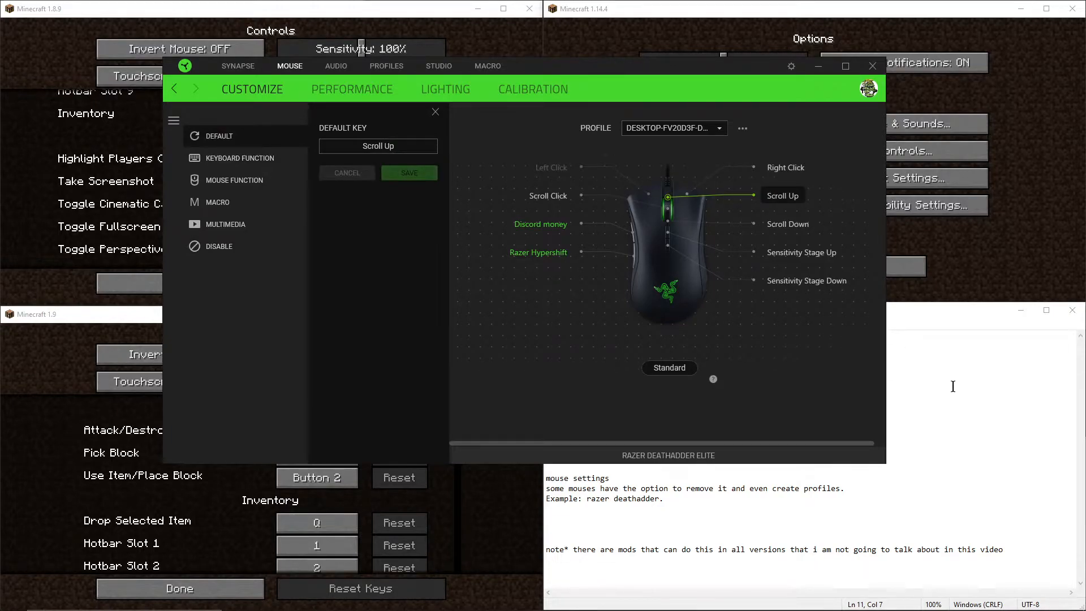
left_click(872, 66)
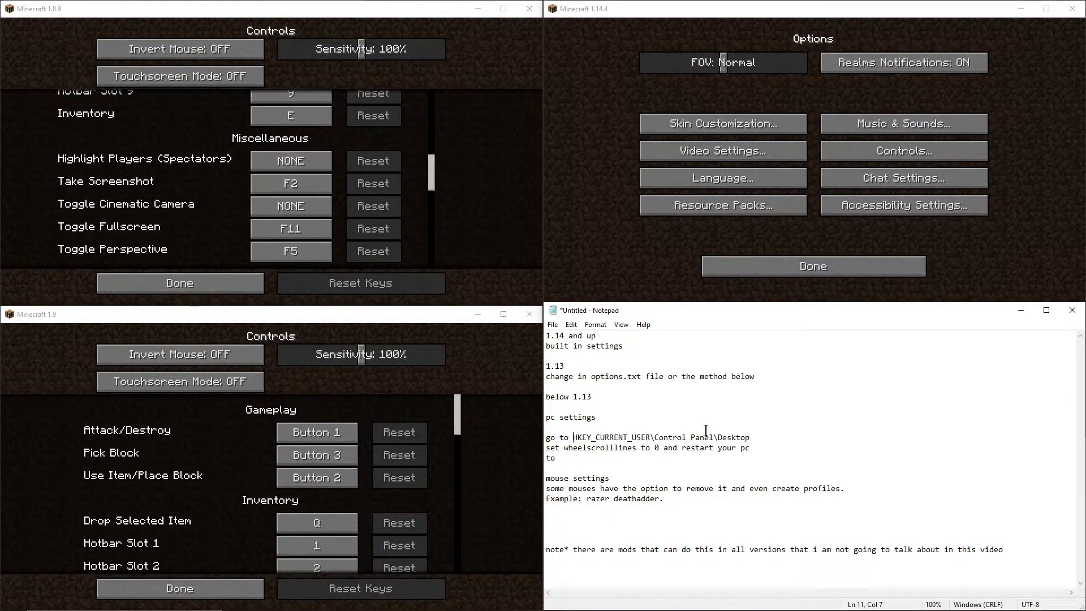
mouse_move(736, 436)
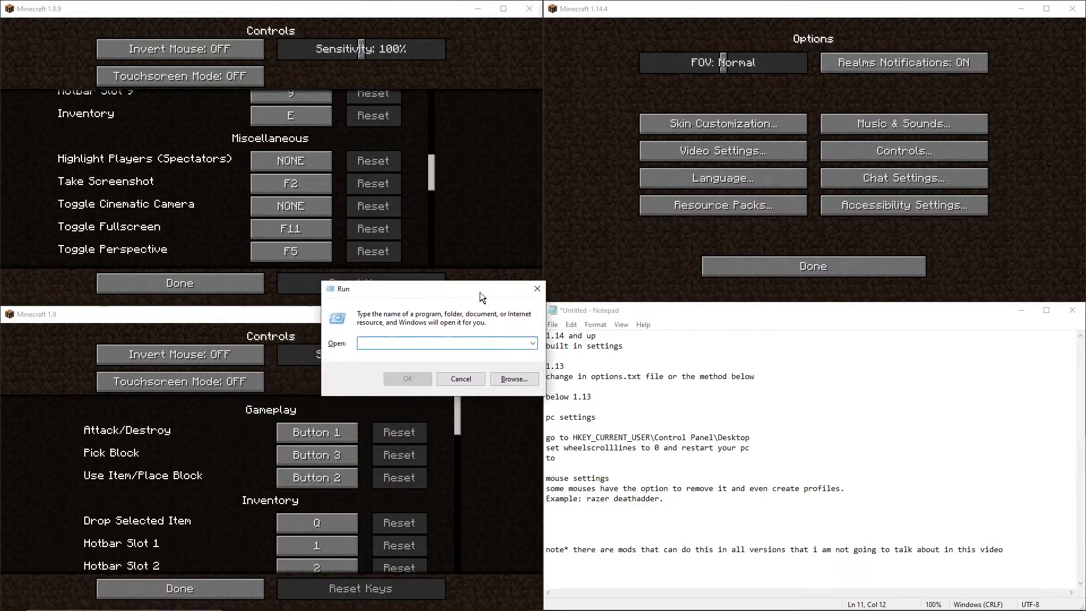
- Launch regedit from the Windows Run box
type("re")
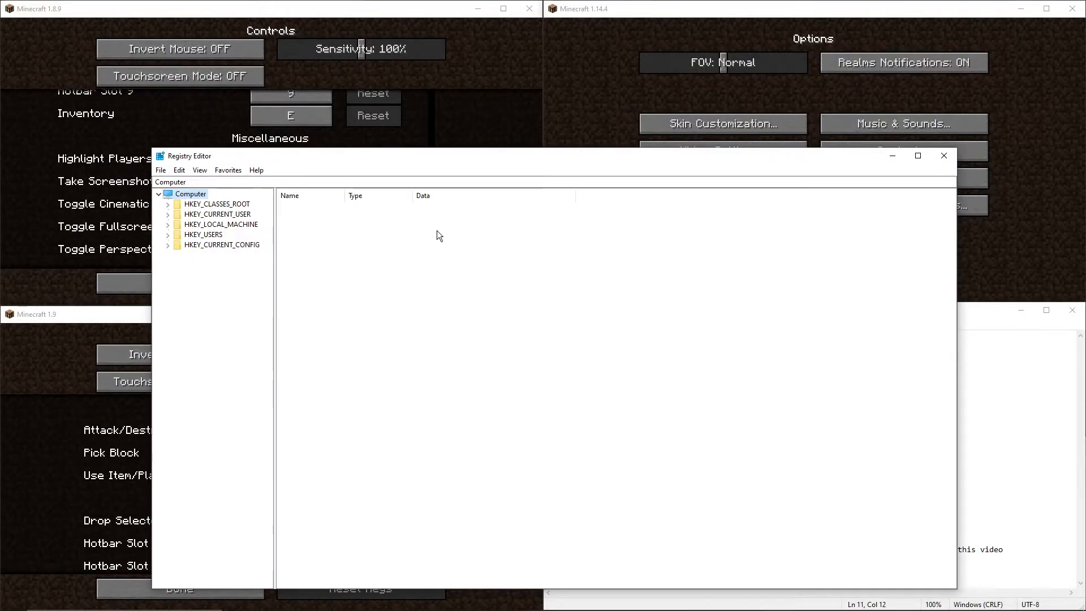
mouse_move(442, 234)
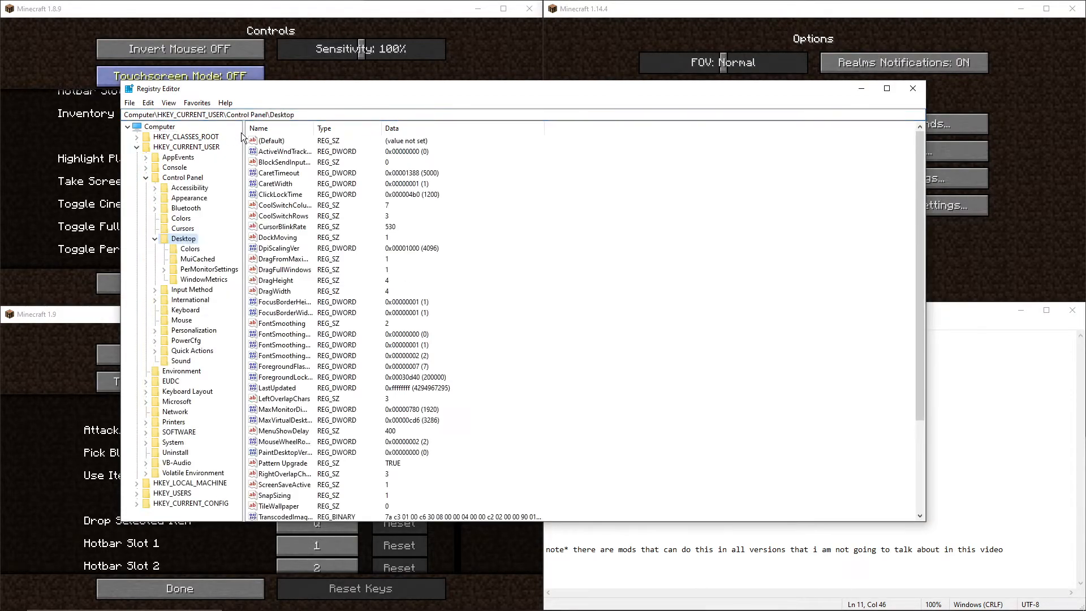
mouse_move(406, 224)
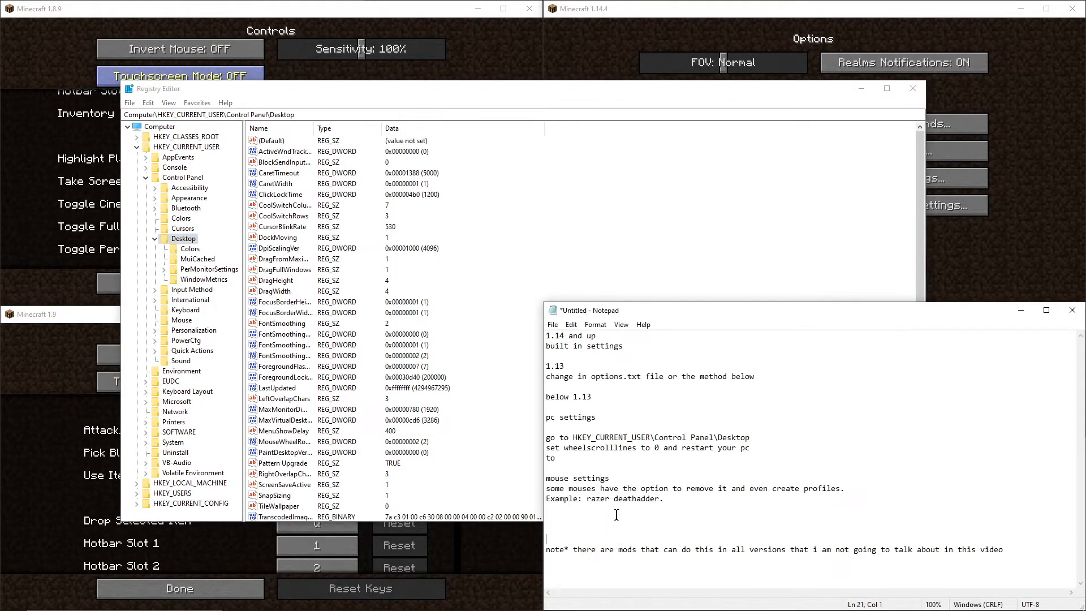
- Locate WheelScrollLines (value 1) under HKEY_CURRENT_USER\Control Panel\Desktop
double_click(588, 448)
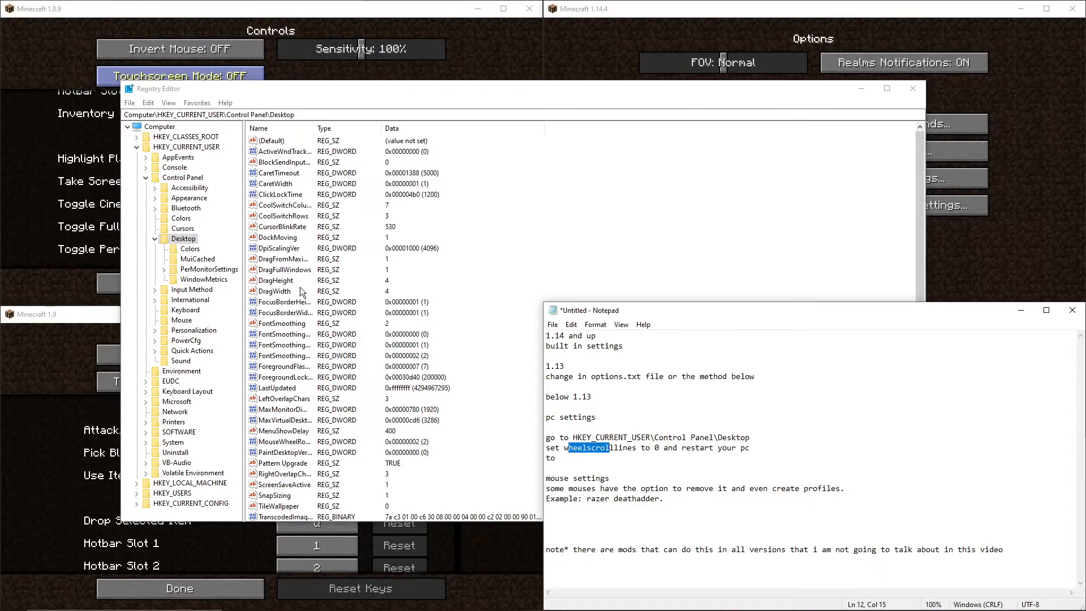
scroll("down", 3)
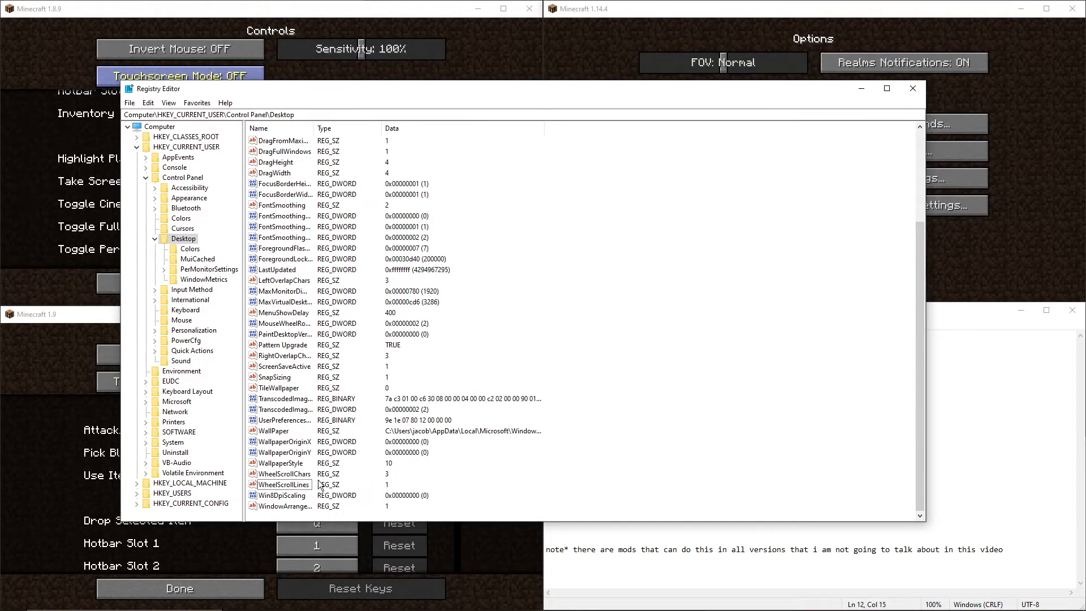
- Modify WheelScrollLines to 0 and exit Registry Editor
right_click(284, 484)
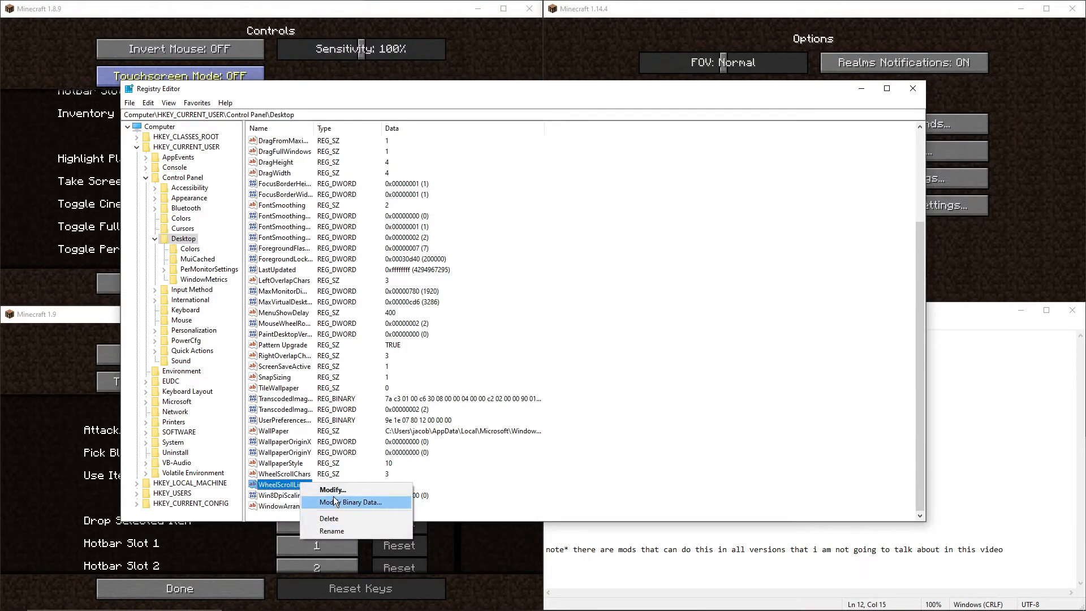
left_click(333, 490)
type("0")
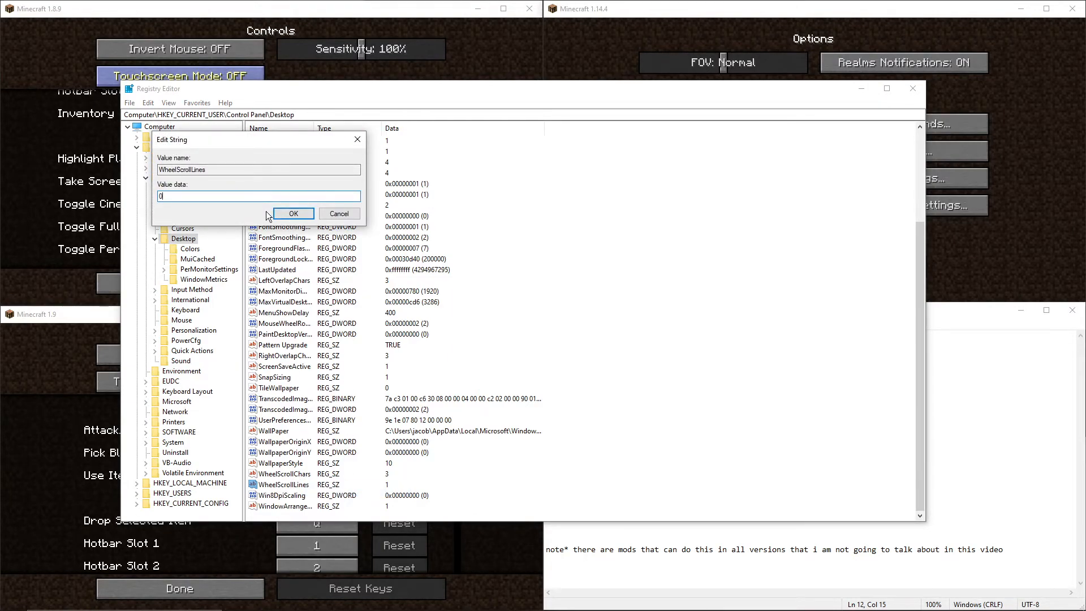
left_click(293, 213)
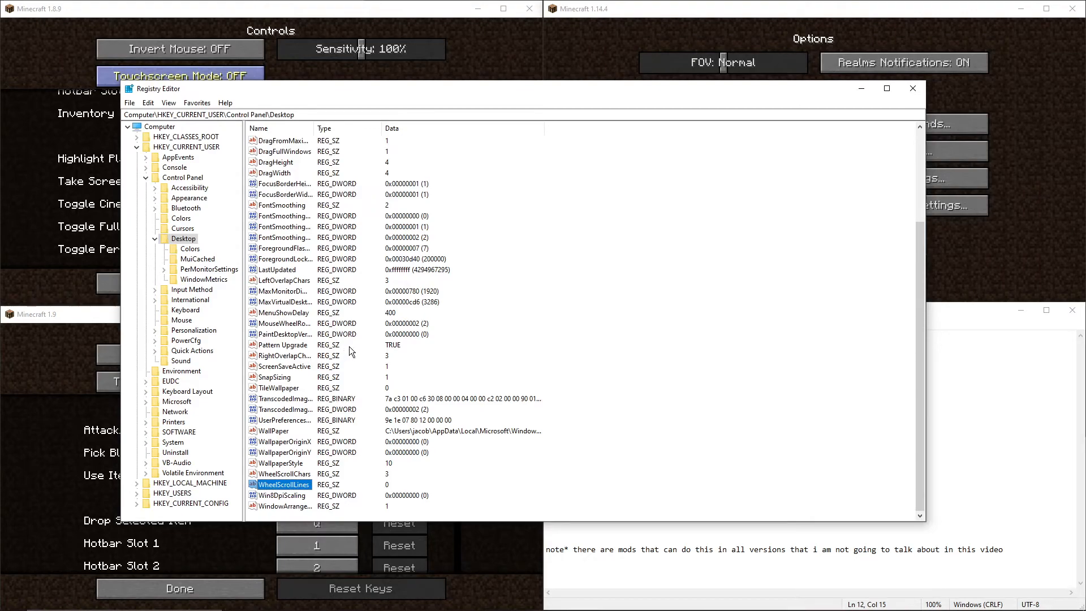
mouse_move(131, 105)
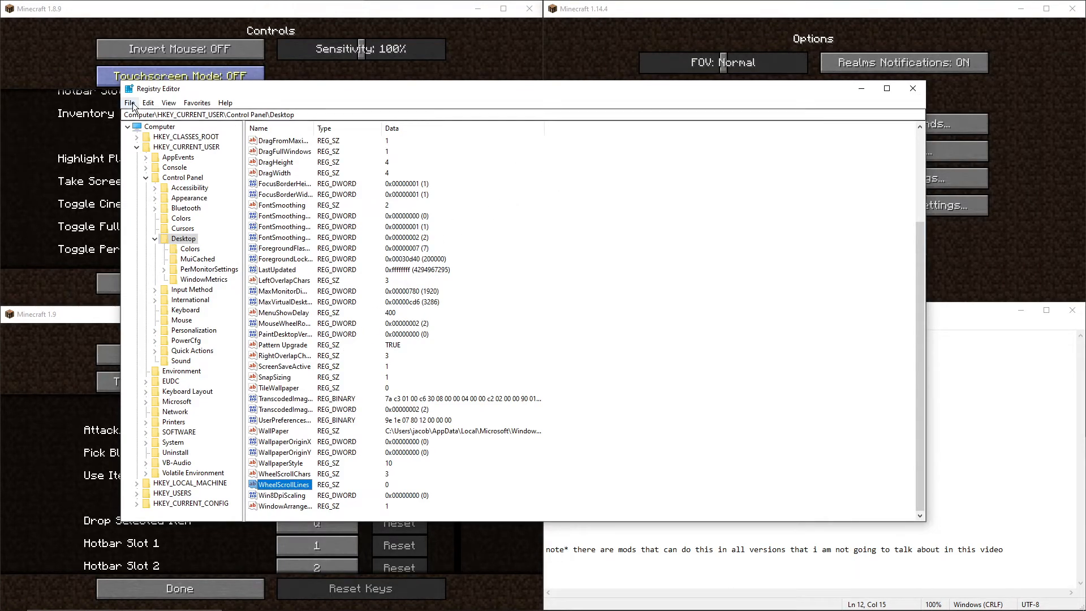
left_click(130, 103)
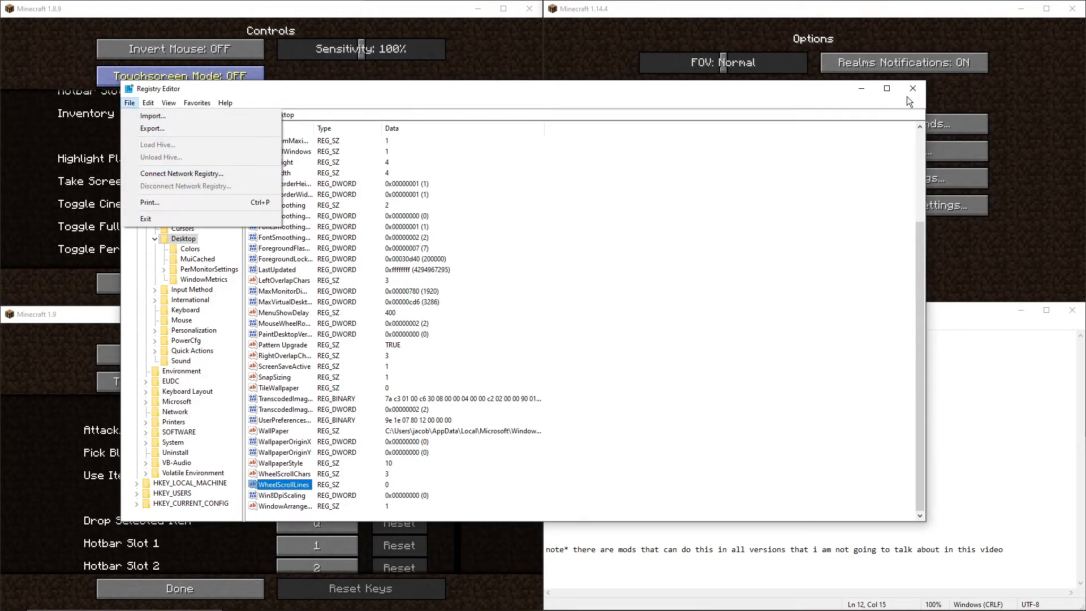
left_click(912, 88)
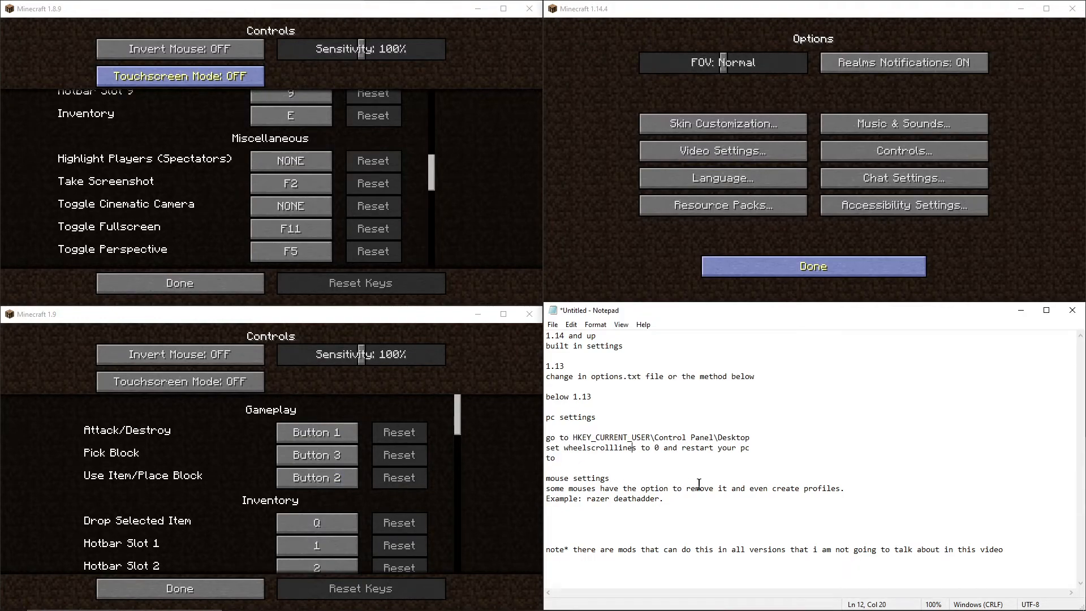
- Search 'mouse' from Start and open the Windows Mouse settings page
left_click(664, 499)
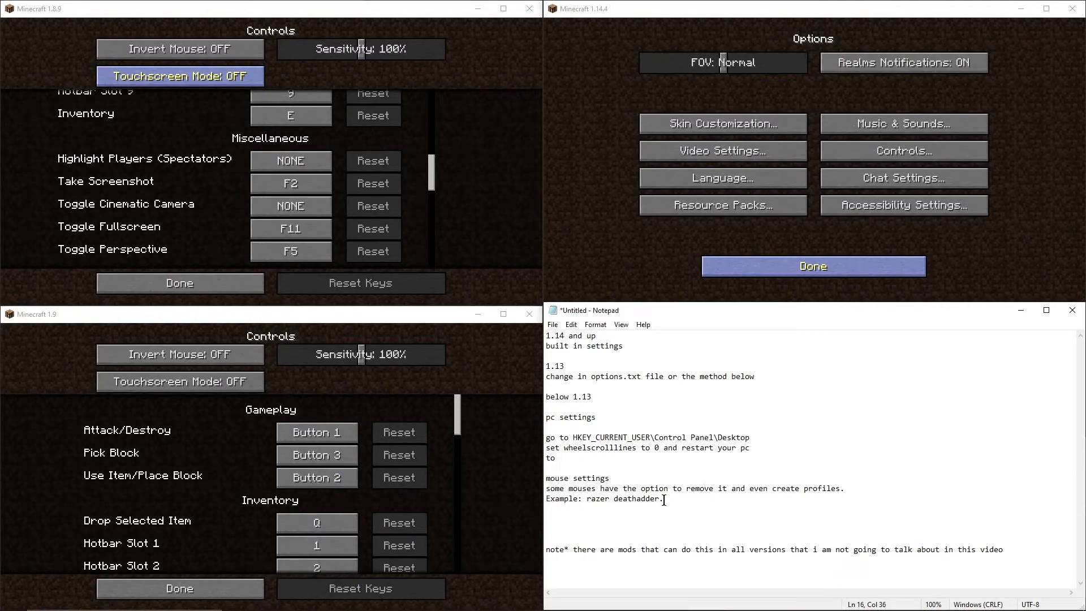
mouse_move(723, 205)
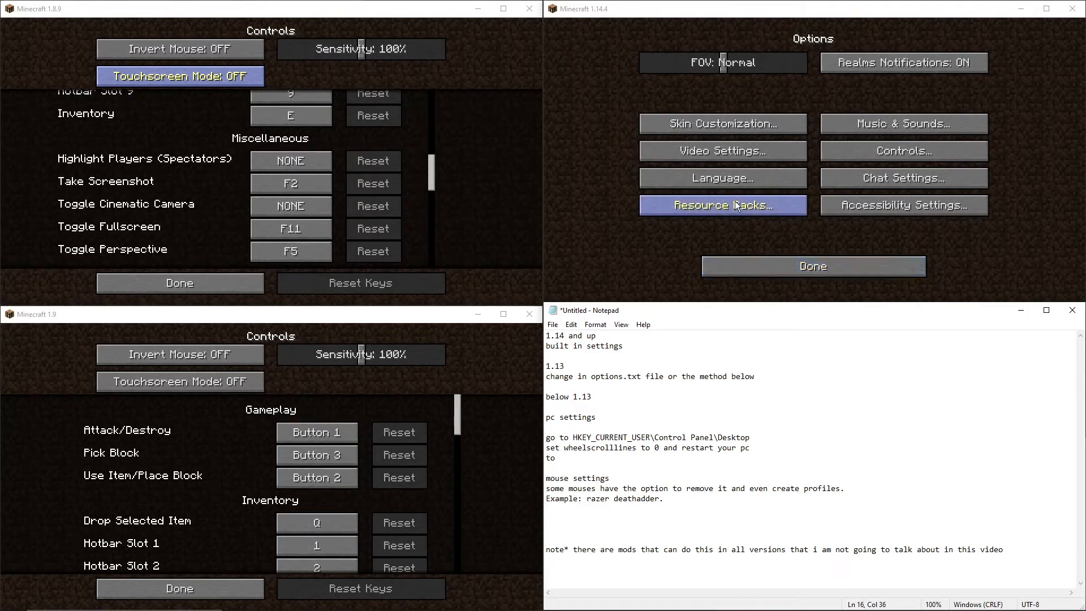
type("mo")
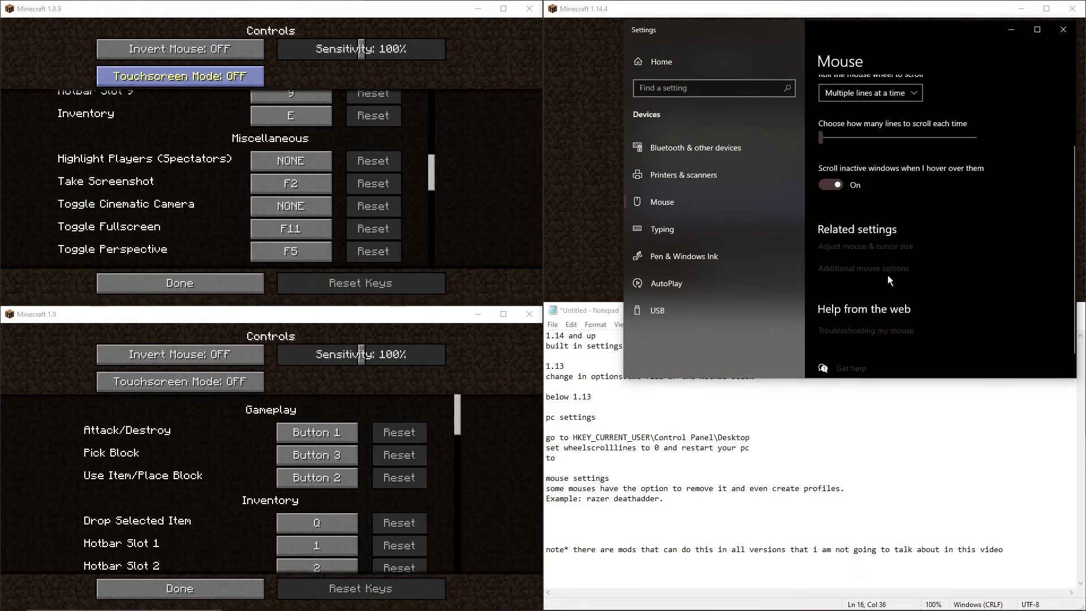
- In Additional mouse options, set vertical scrolling to 1 line per notch, apply and confirm
left_click(863, 268)
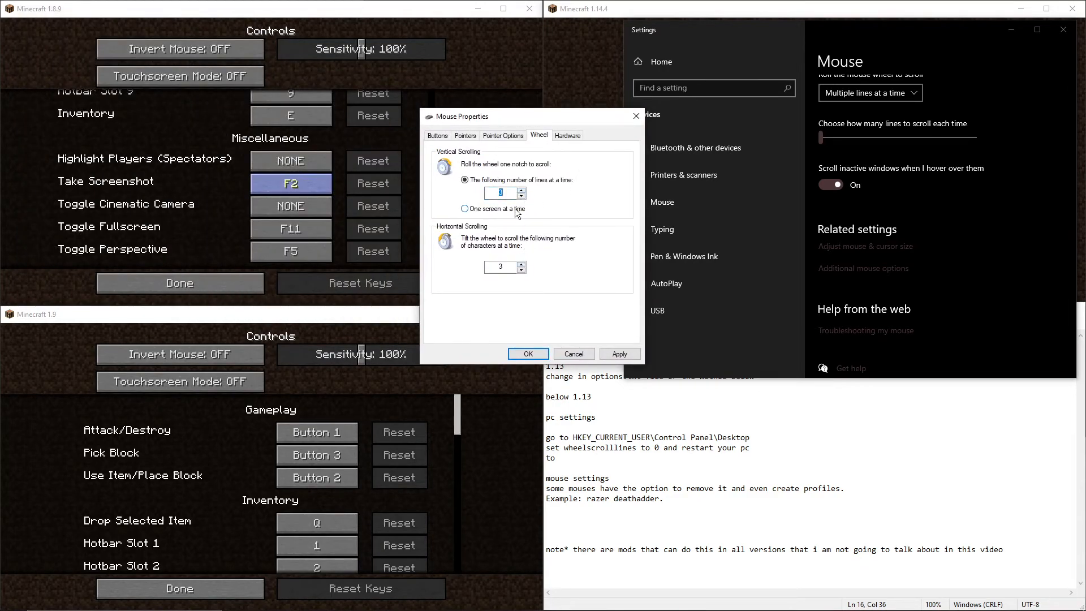
mouse_move(619, 353)
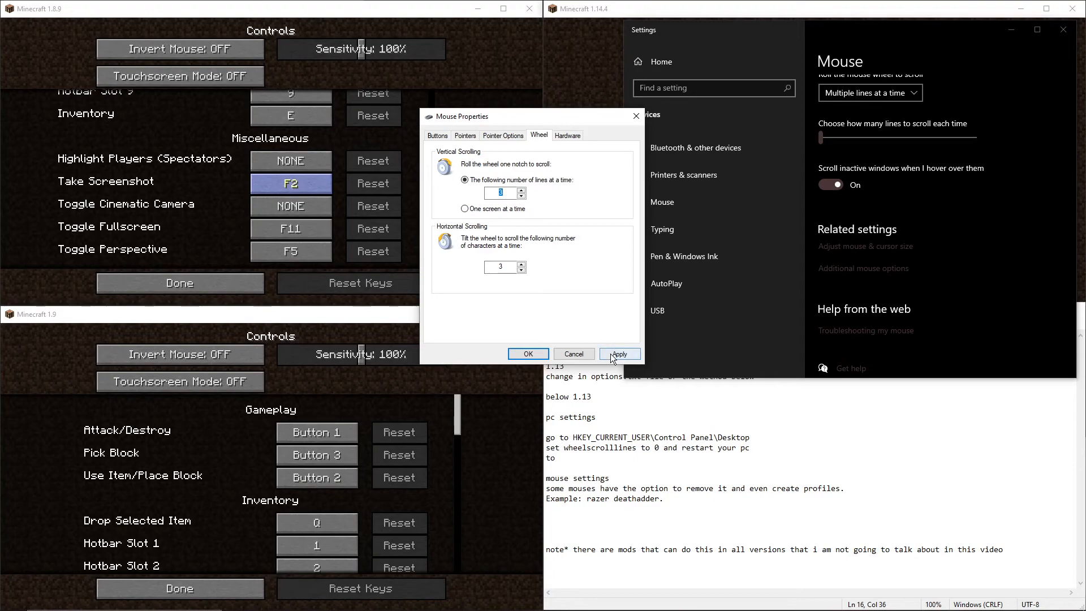
left_click(618, 354)
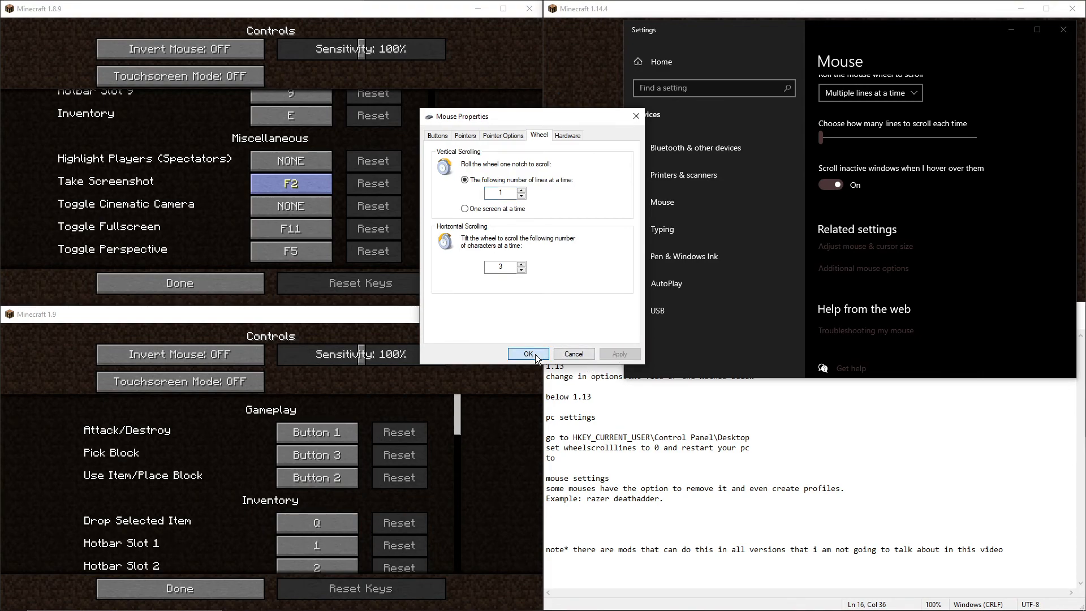
left_click(528, 353)
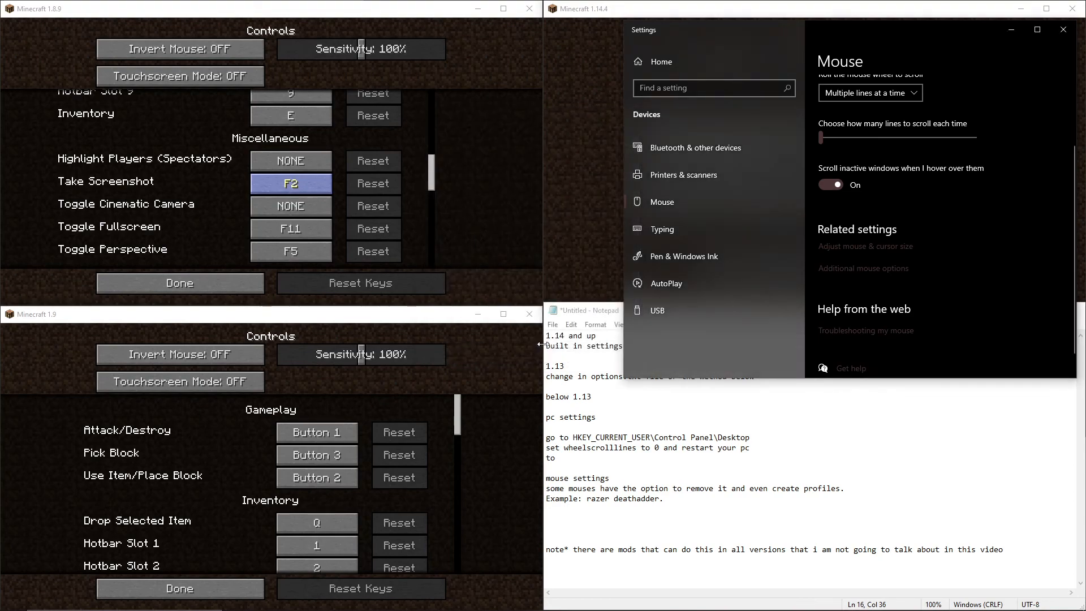